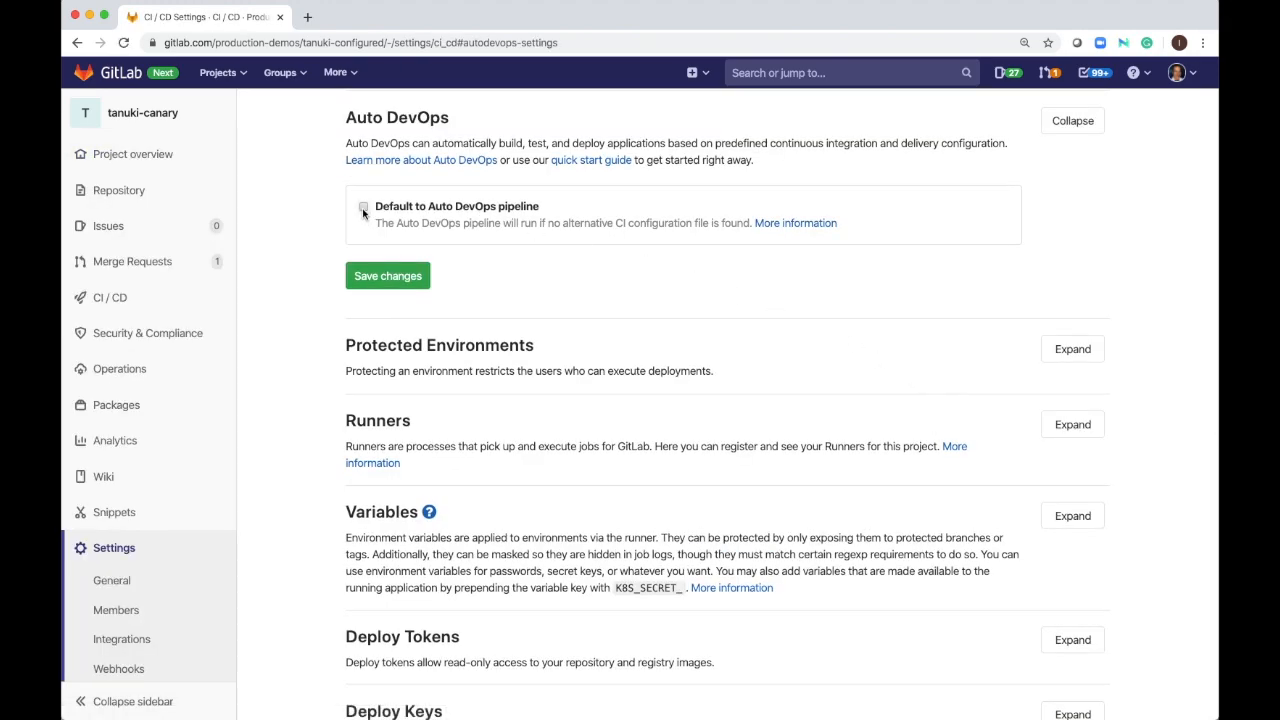
# Step: Enable 'Default to Auto DevOps pipeline' for tanuki-canary and save the changes
pyautogui.click(364, 206)
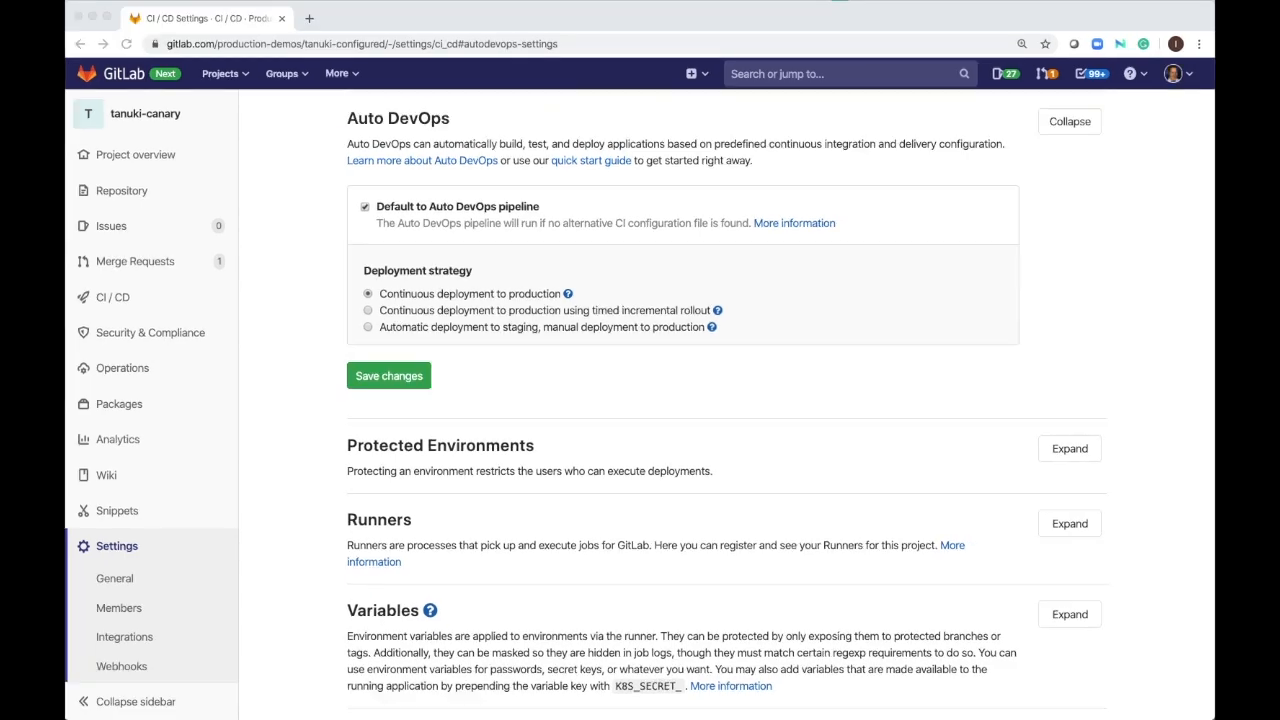
pyautogui.click(136, 154)
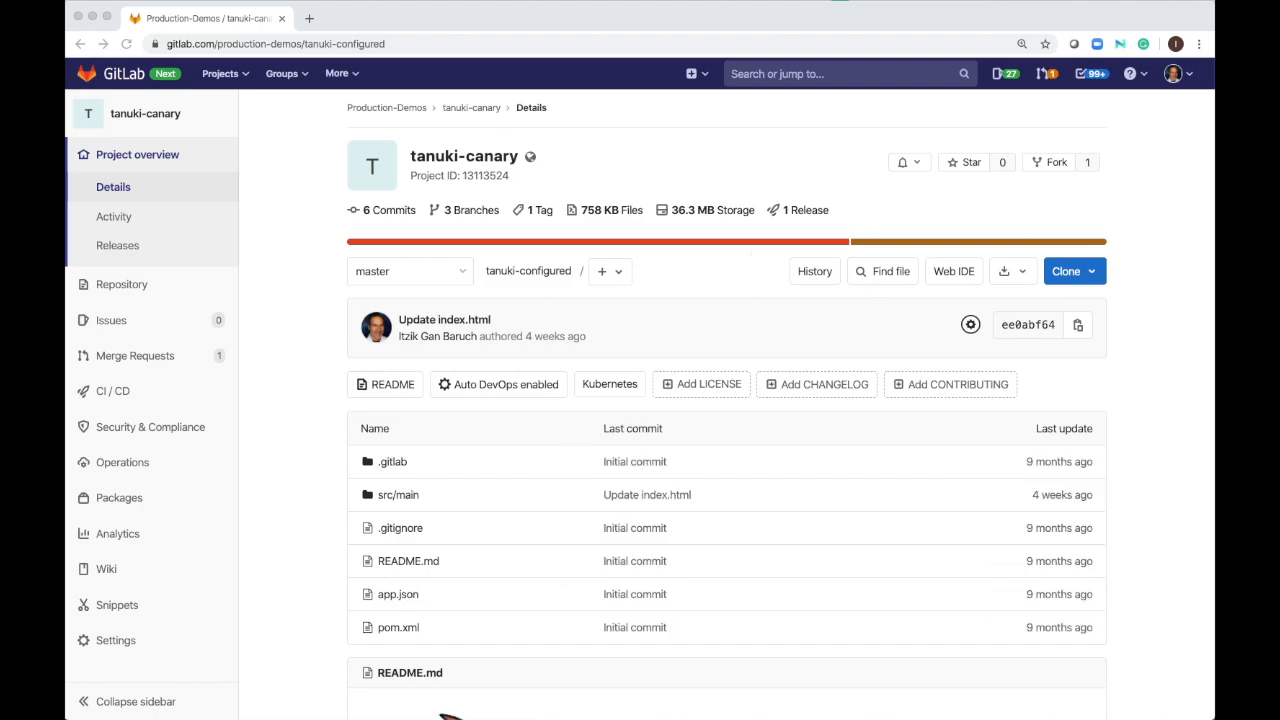
# Step: Create .gitlab-ci.yml in the Web IDE filled with the Auto DevOps template
pyautogui.click(952, 272)
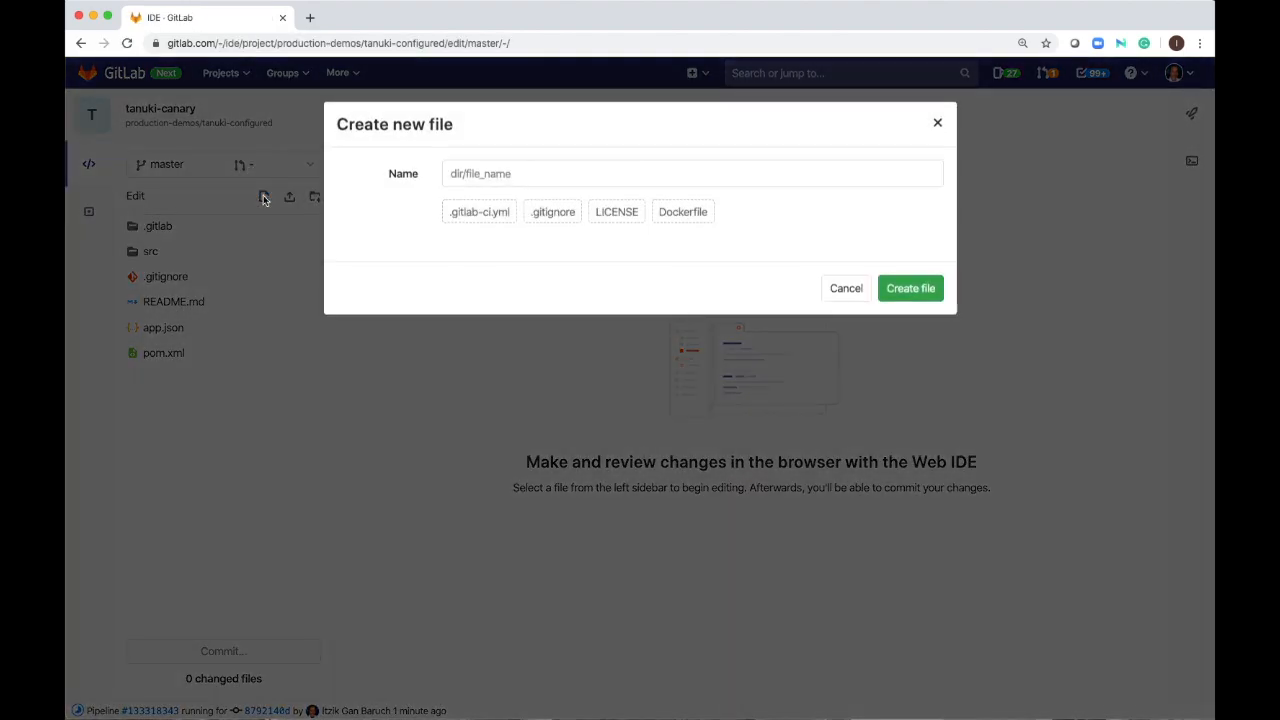
pyautogui.click(478, 212)
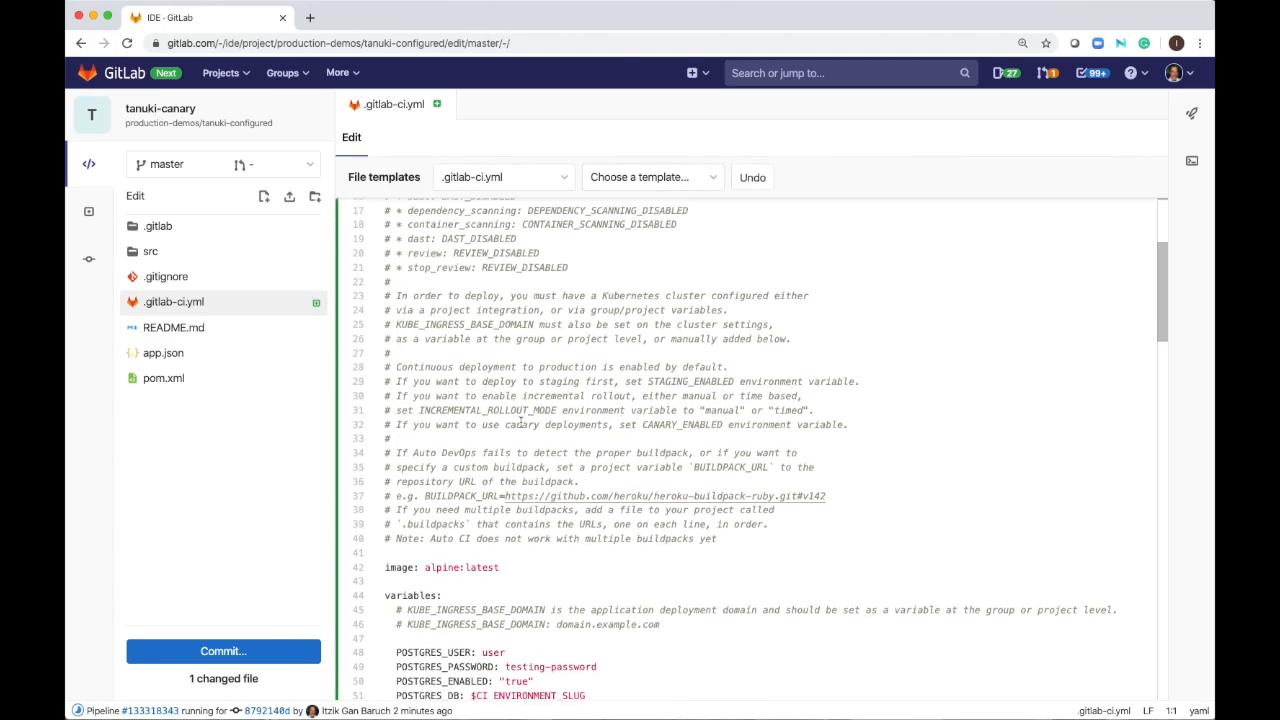
pyautogui.scroll(-3)
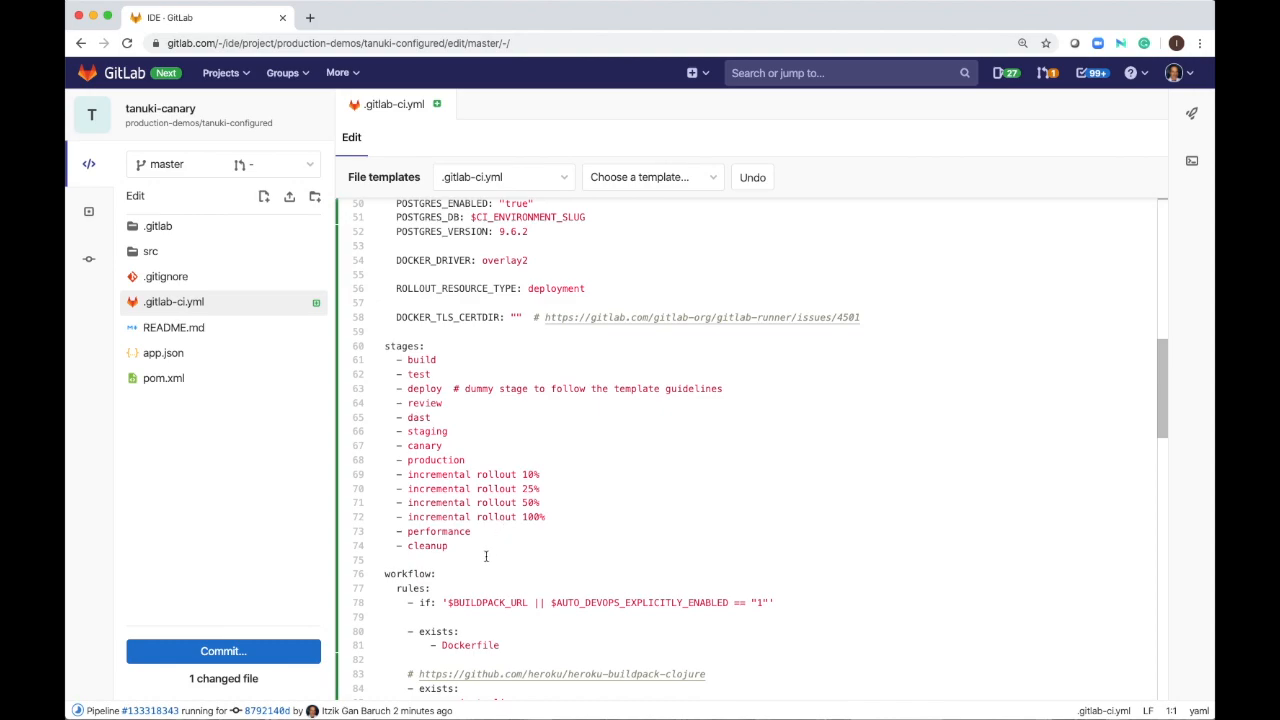
# Step: Add a build_2 job in the build stage with three echo script lines and start the commit
pyautogui.click(224, 652)
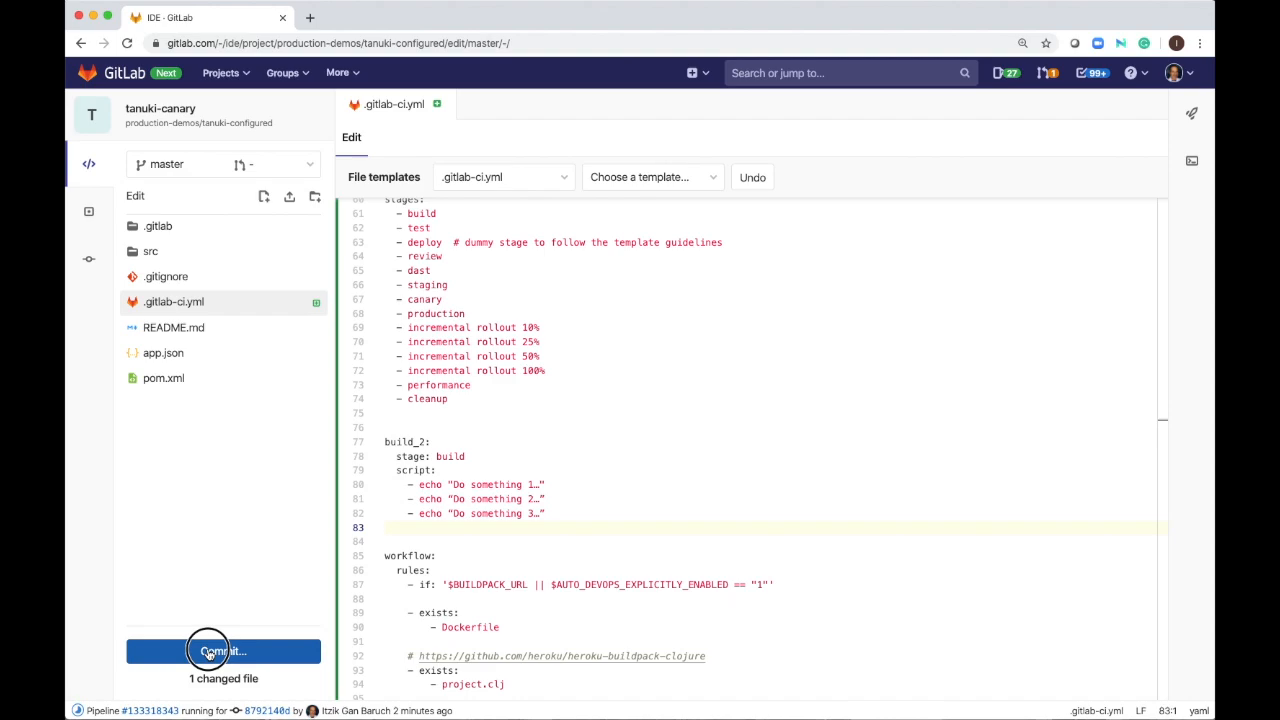
pyautogui.click(224, 652)
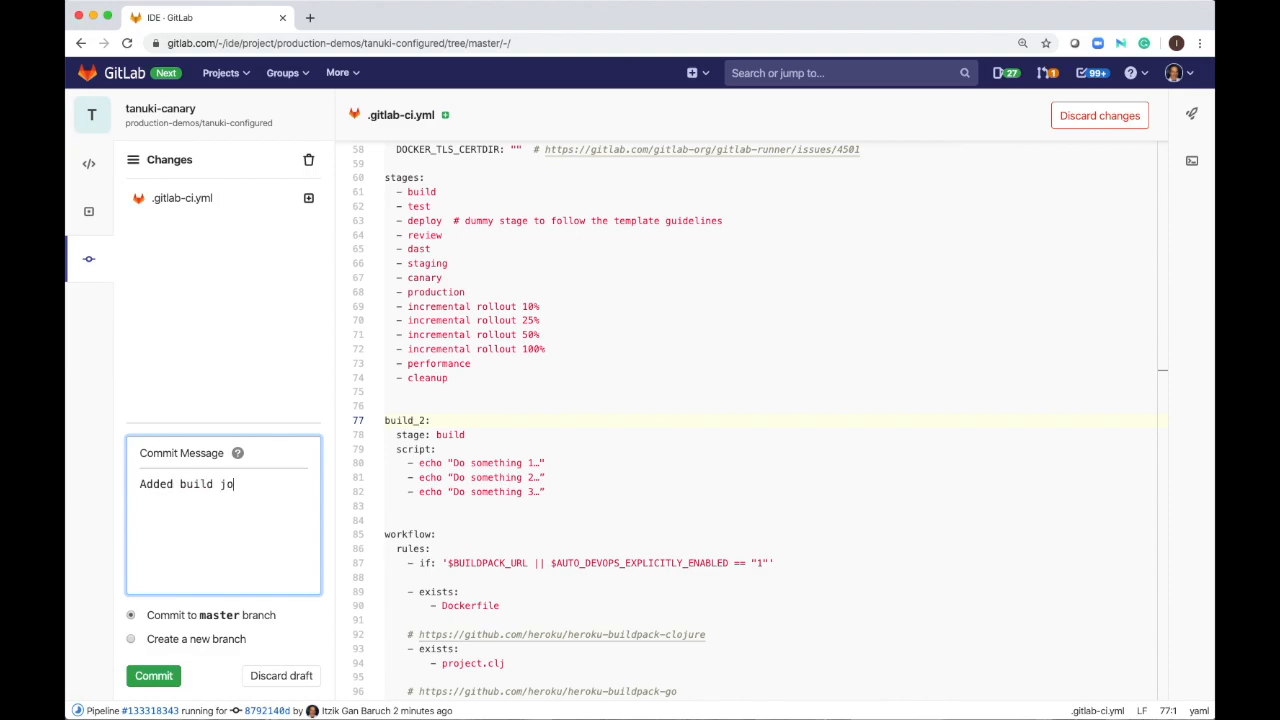
# Step: Commit the .gitlab-ci.yml build job change to the master branch
pyautogui.click(152, 676)
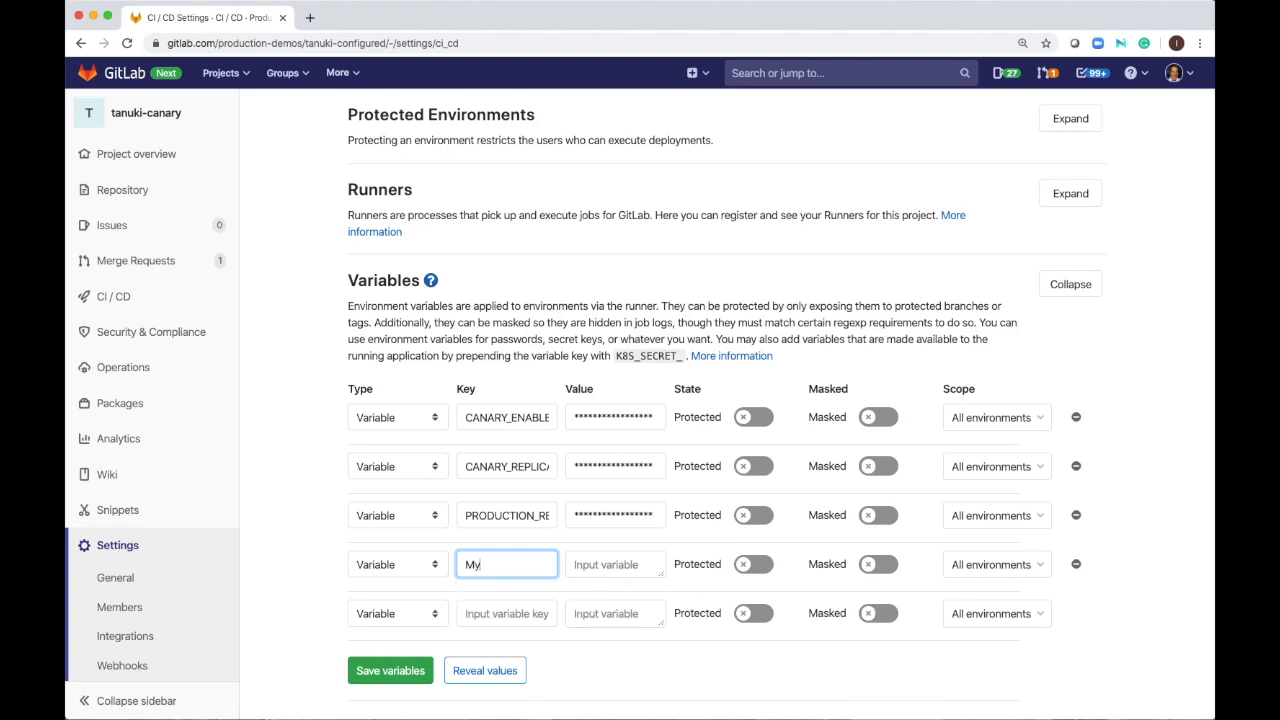
pyautogui.write('123')
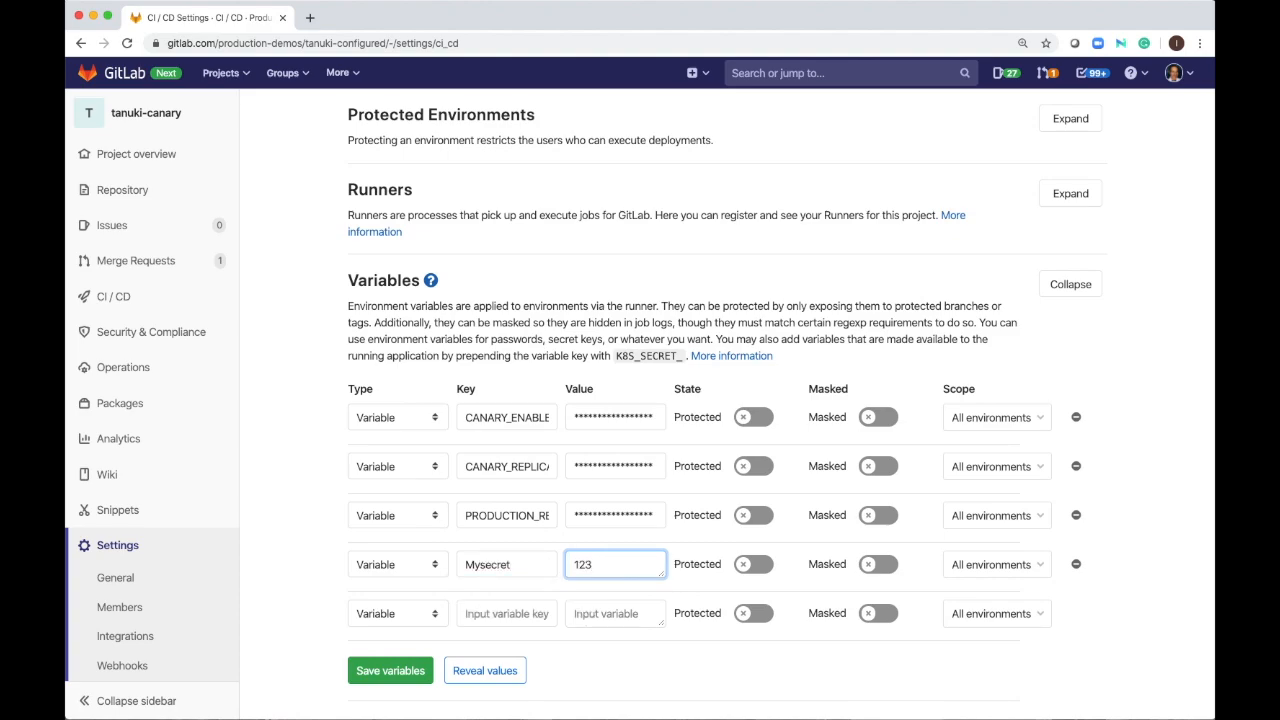
pyautogui.write('5679')
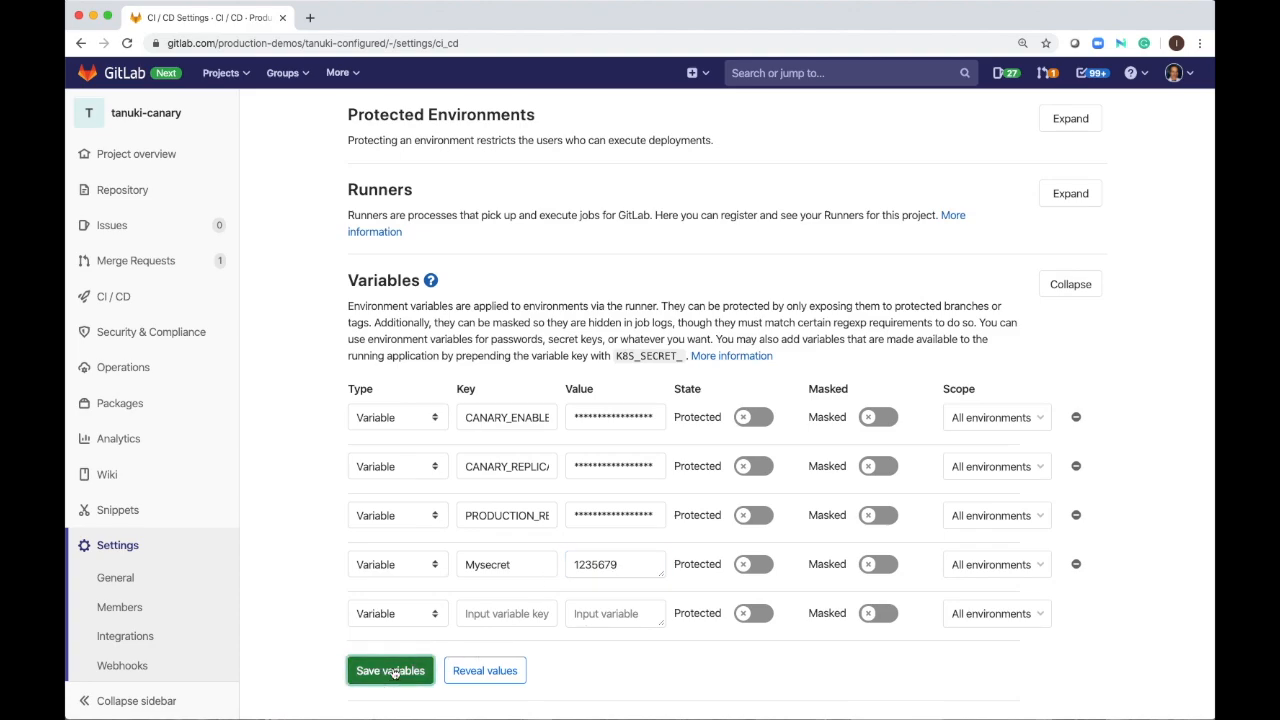